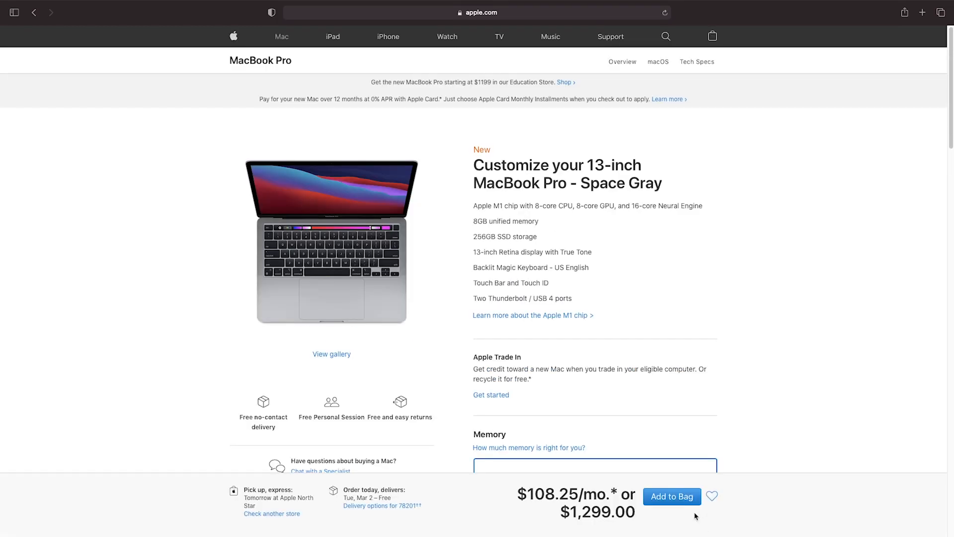
# Add the 13-inch Space Gray MacBook Pro ($1,299) to the bag.
pyautogui.click(672, 496)
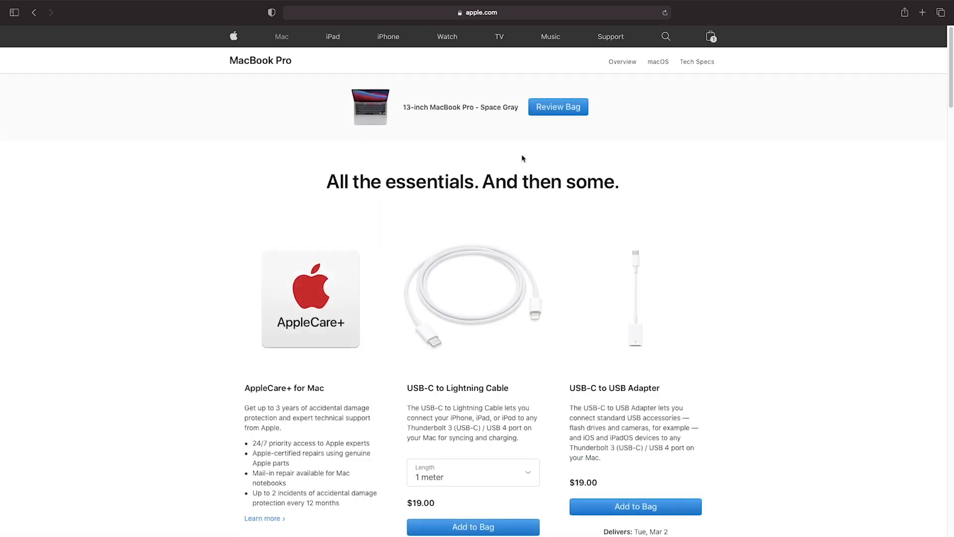